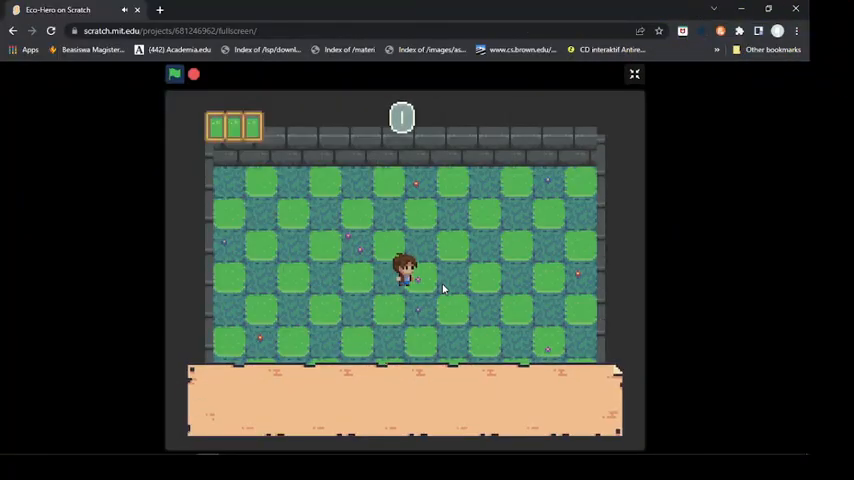
- Enter the Eco Hero project's editor via See inside to review its code
{"action": "left_click", "coordinate": [634, 74]}
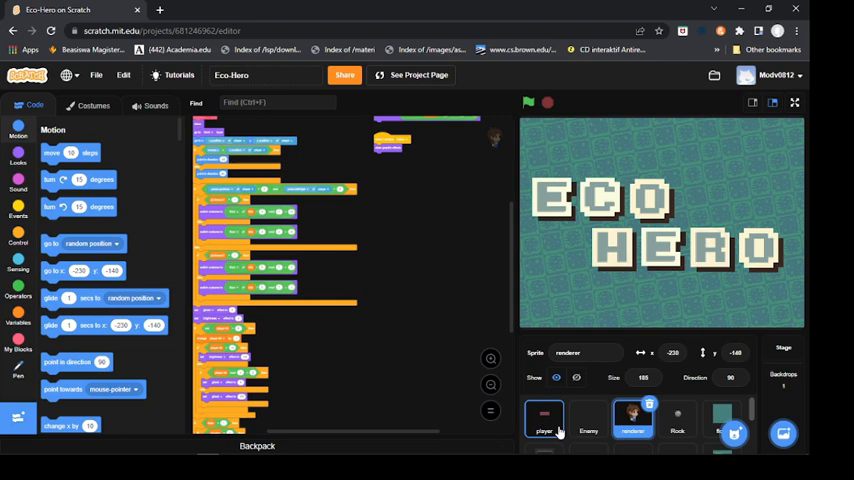
{"action": "left_click", "coordinate": [588, 418]}
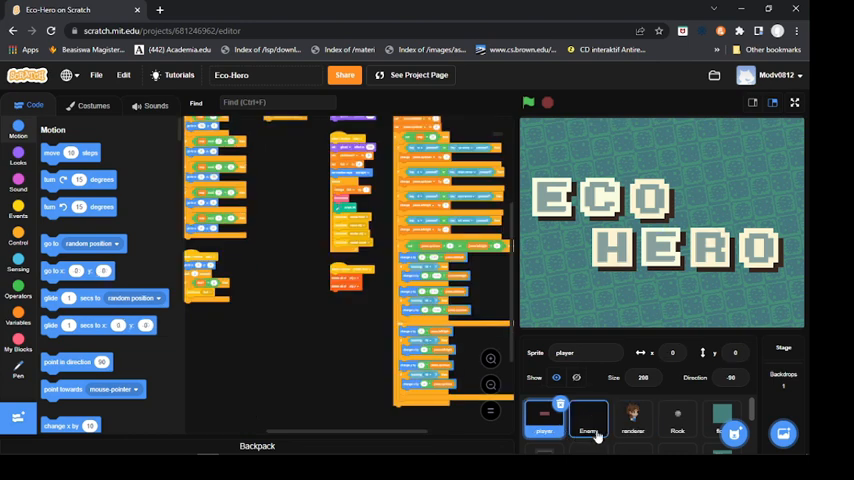
{"action": "mouse_move", "coordinate": [588, 424]}
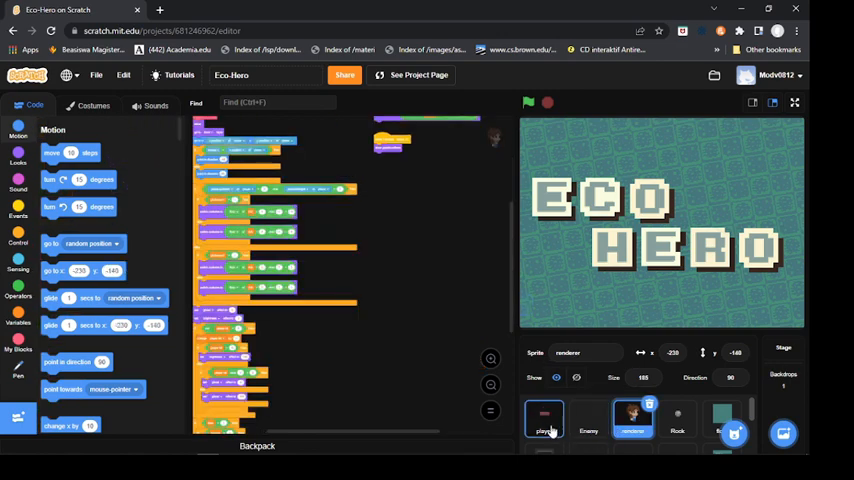
- Select the Enemy sprite thumbnail to display its scripts
{"action": "left_click", "coordinate": [544, 418]}
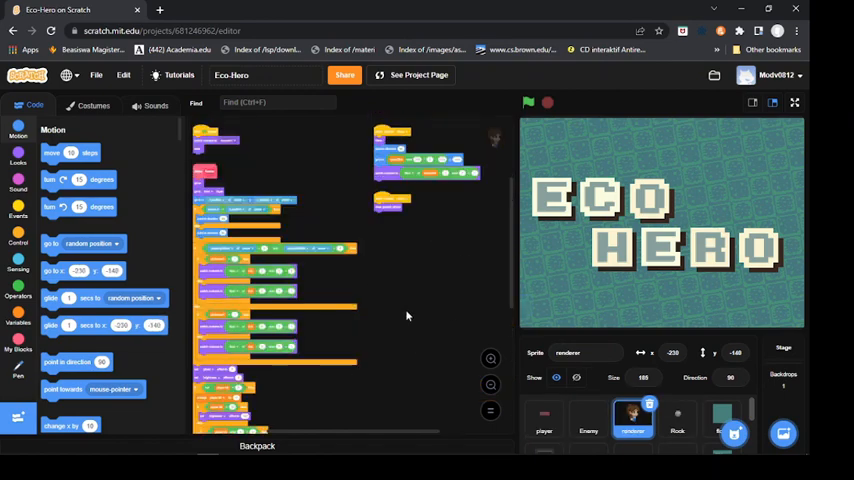
{"action": "mouse_move", "coordinate": [448, 324]}
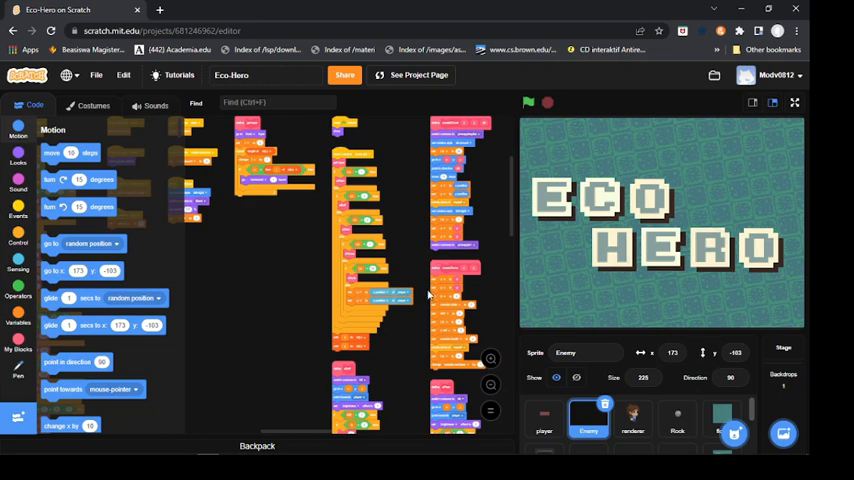
{"action": "mouse_move", "coordinate": [420, 290]}
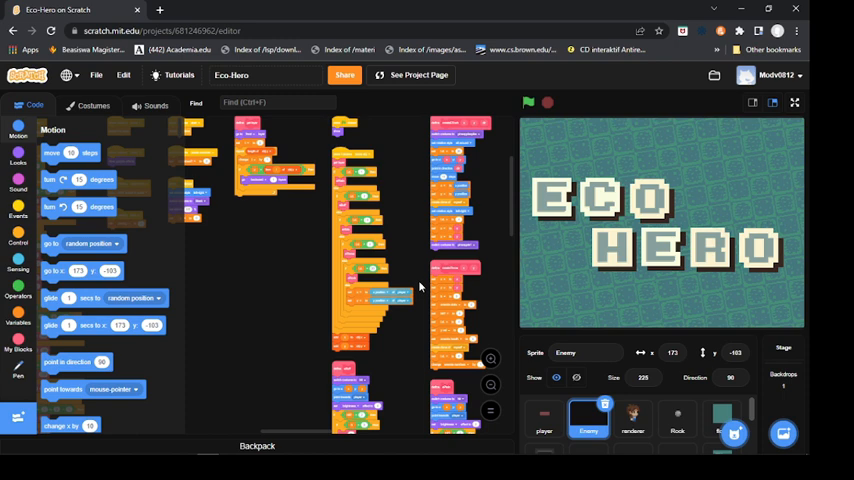
{"action": "mouse_move", "coordinate": [412, 292]}
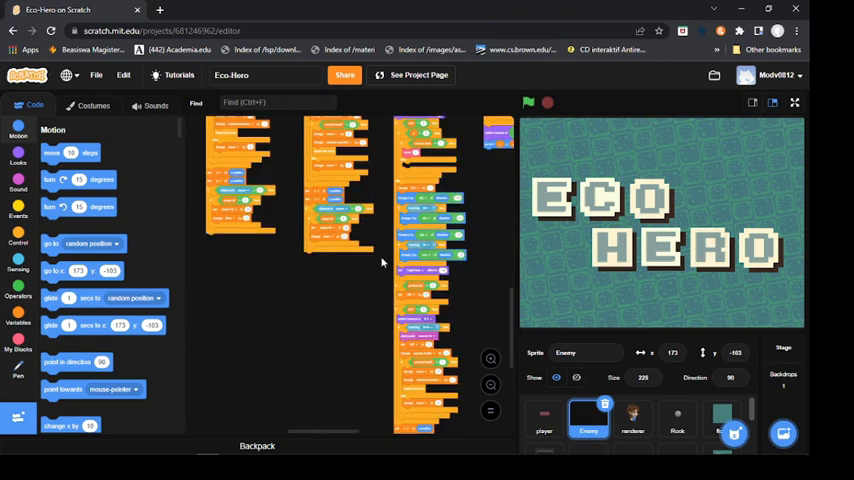
- Scroll down through the Enemy sprite's scripts to review them
{"action": "scroll", "scroll_direction": "down", "scroll_amount": 3}
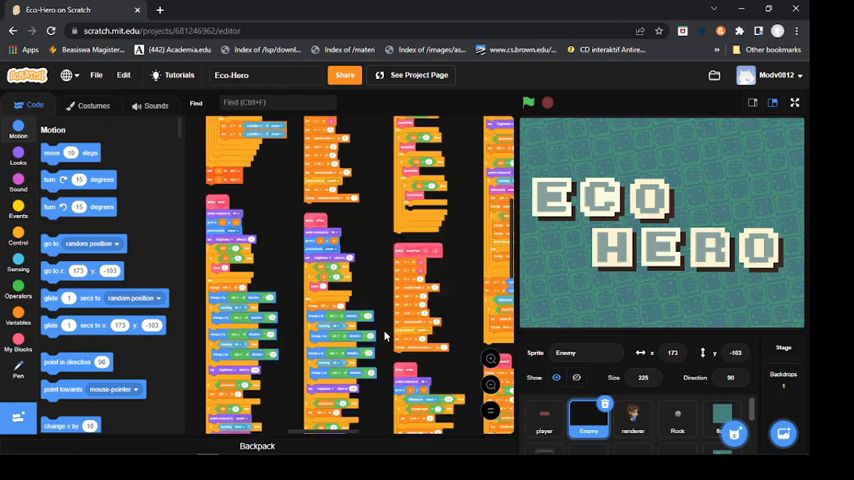
{"action": "mouse_move", "coordinate": [374, 250]}
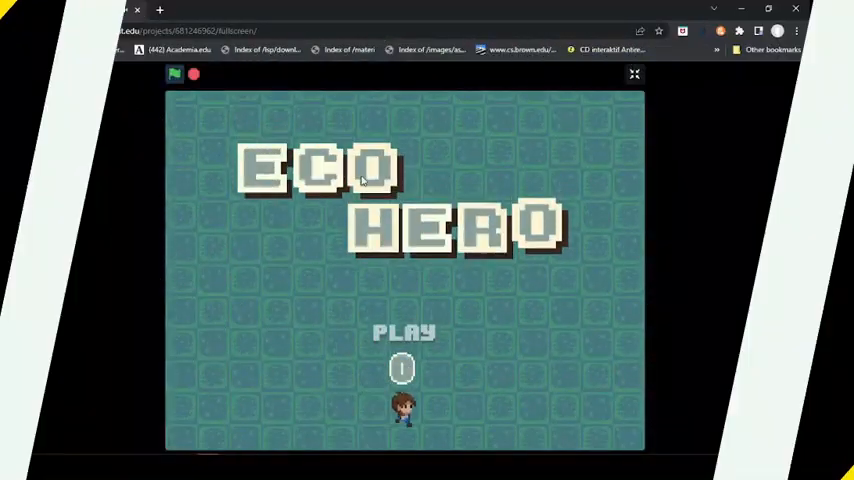
- Start Eco Hero from the title screen's PLAY and advance the opening dialogue with Space
{"action": "left_click", "coordinate": [404, 332]}
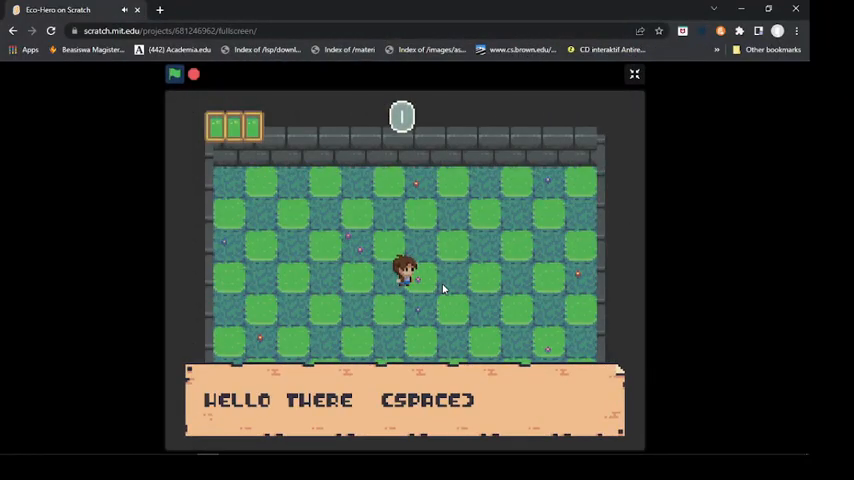
{"action": "key", "text": "space"}
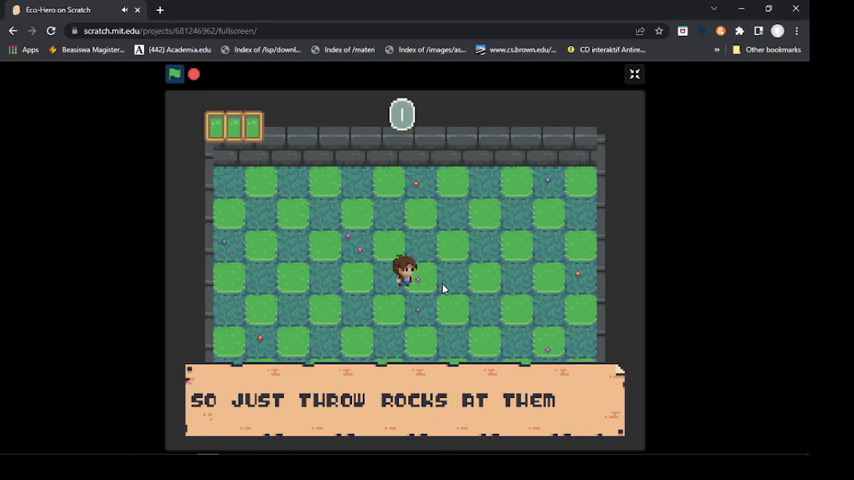